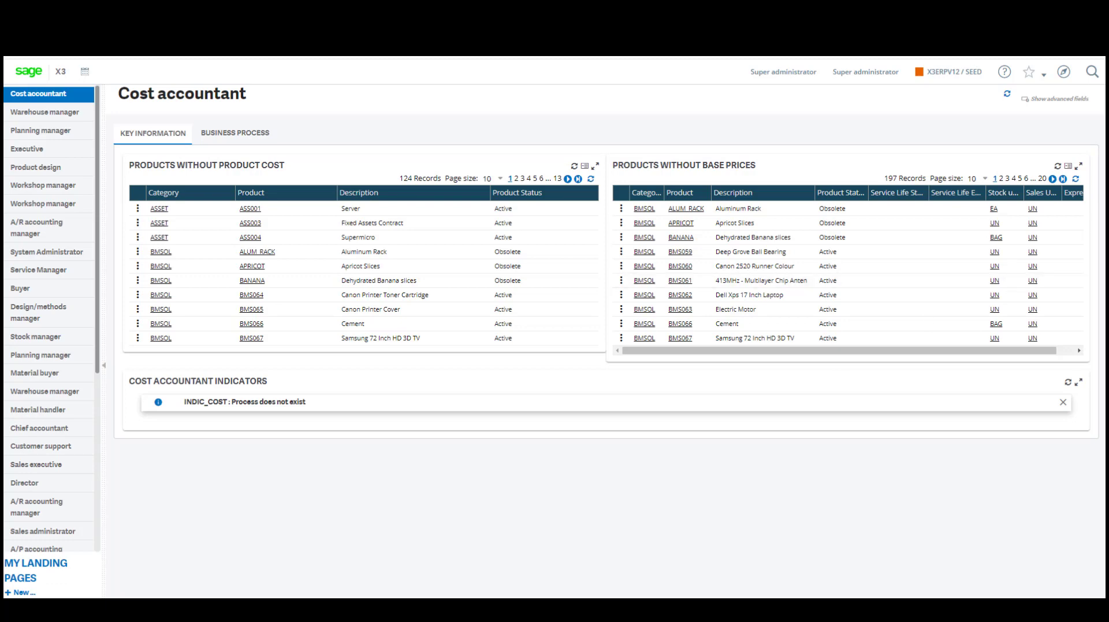
# Open the Printouts function from the Printouts section of the navigation menu
pyautogui.click(84, 70)
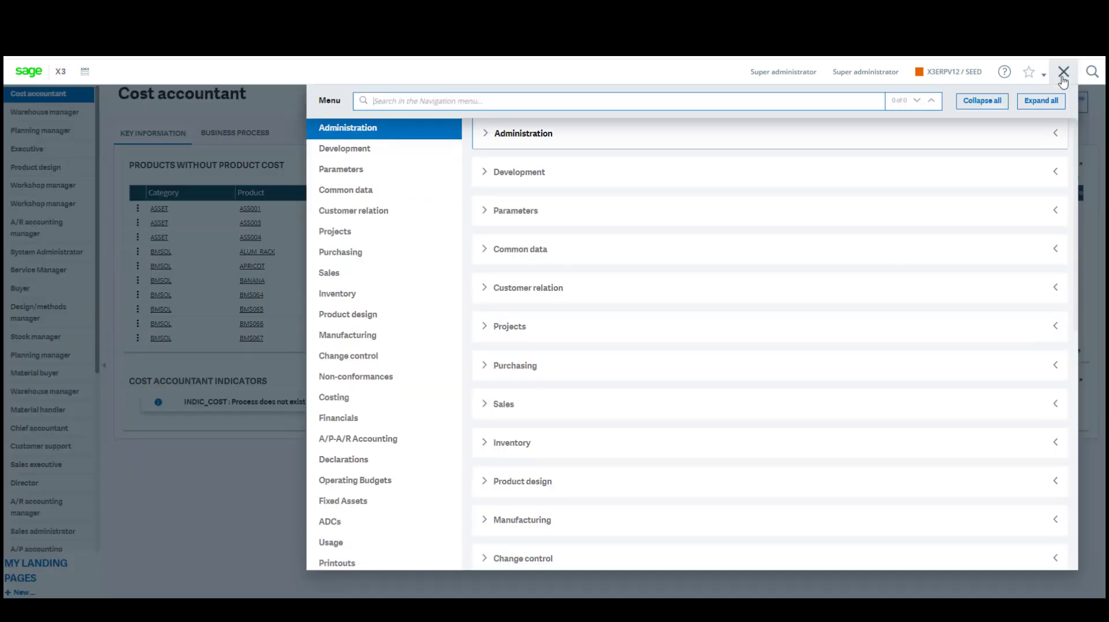
pyautogui.click(353, 211)
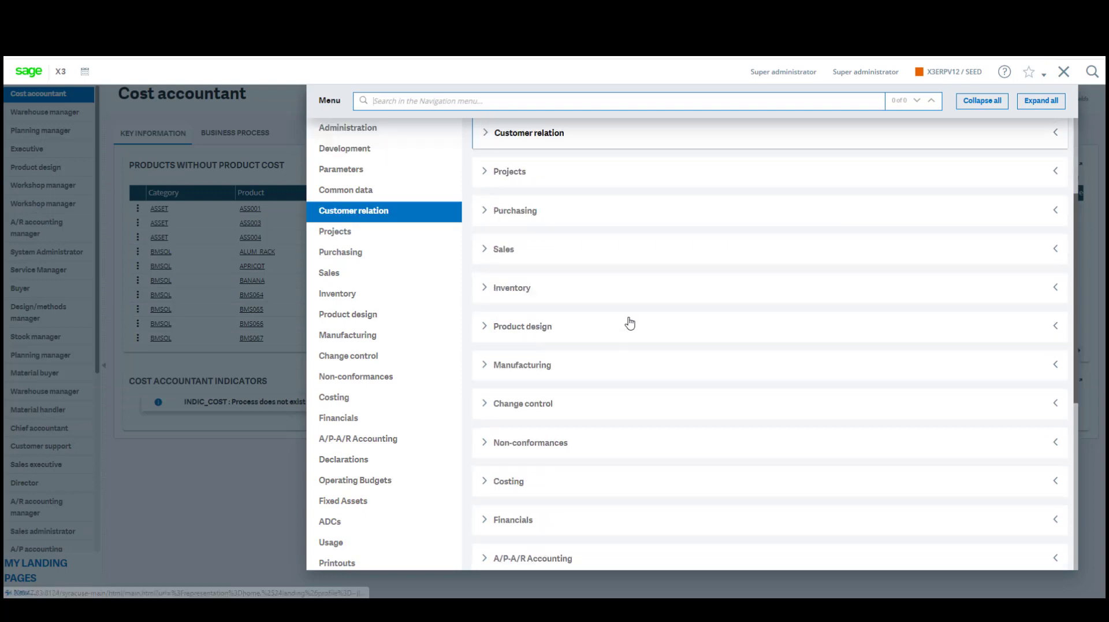
pyautogui.click(334, 397)
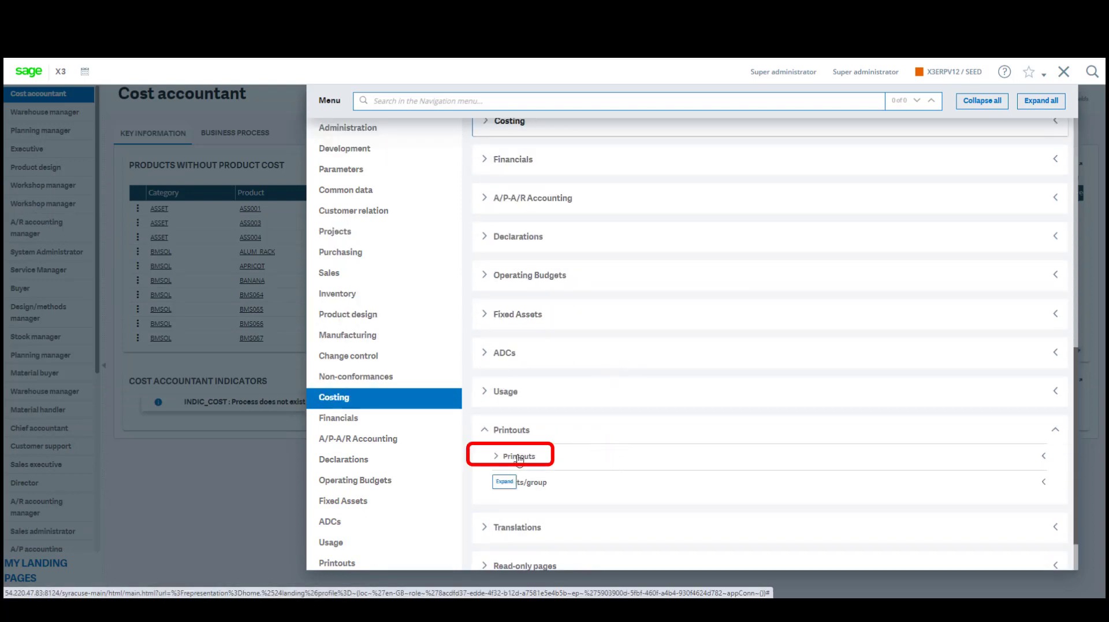
pyautogui.click(519, 455)
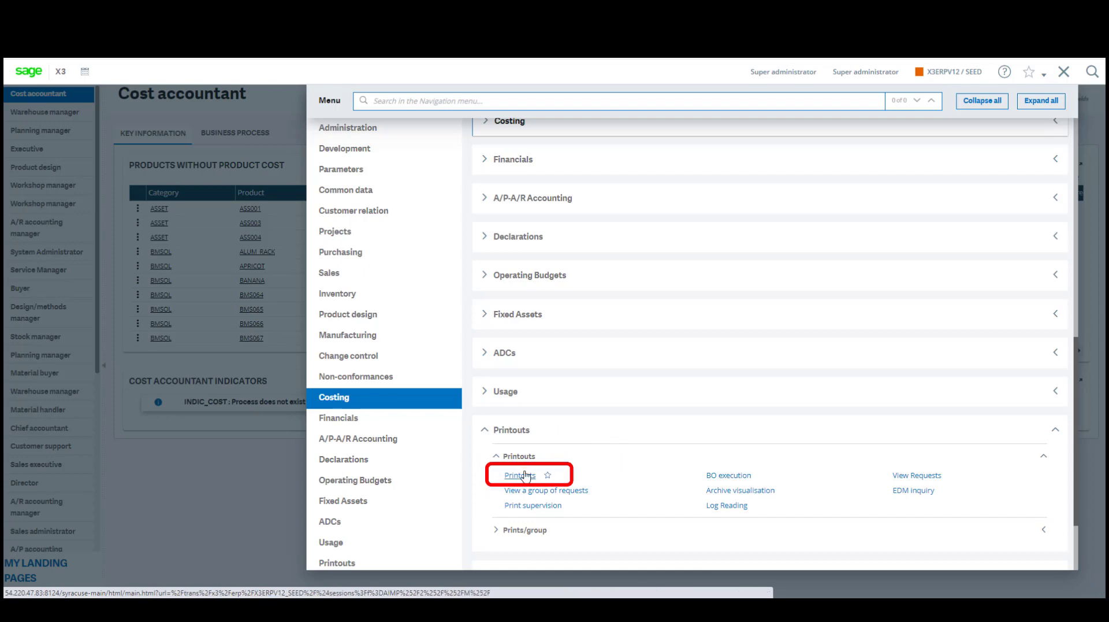
pyautogui.click(519, 475)
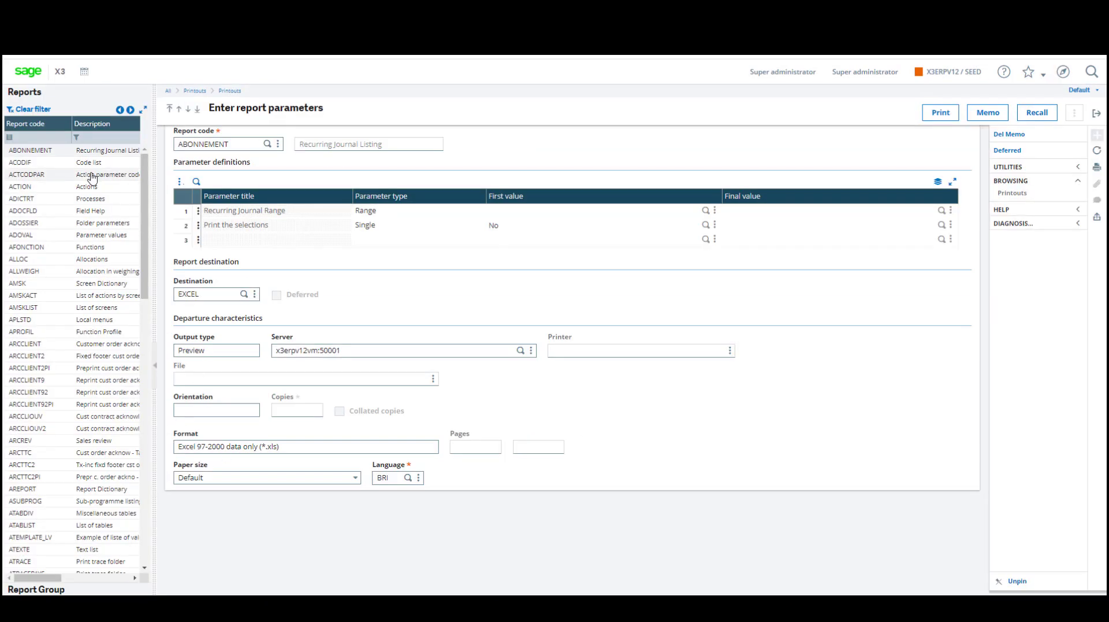
# Filter the Reports panel by report code CLOPER to load Pre-Closing Verification
pyautogui.click(39, 137)
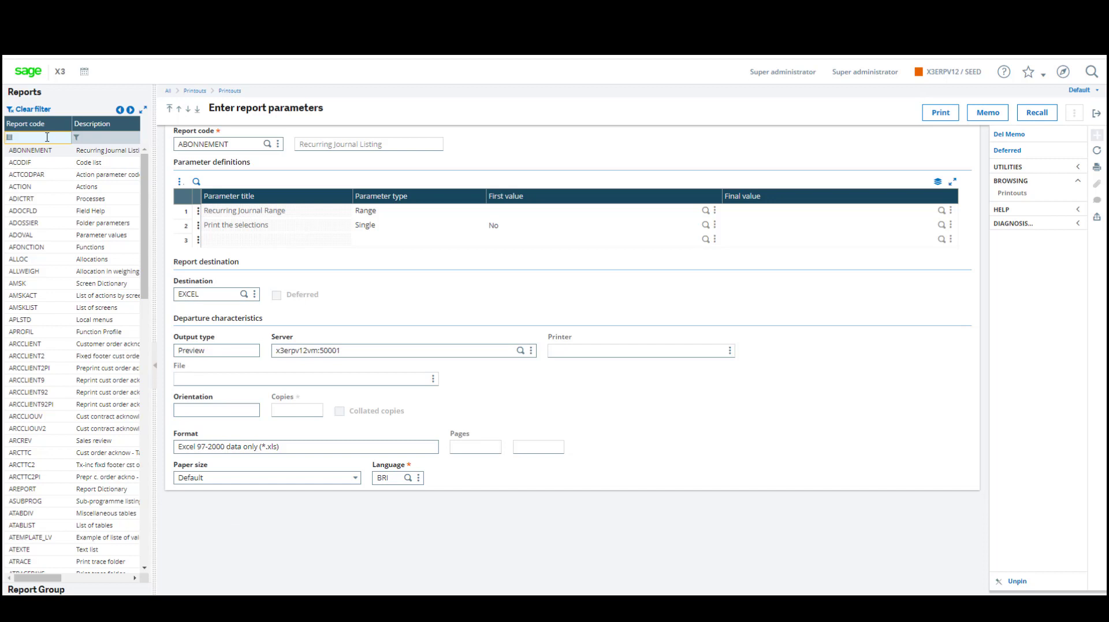
pyautogui.write('CLOPER')
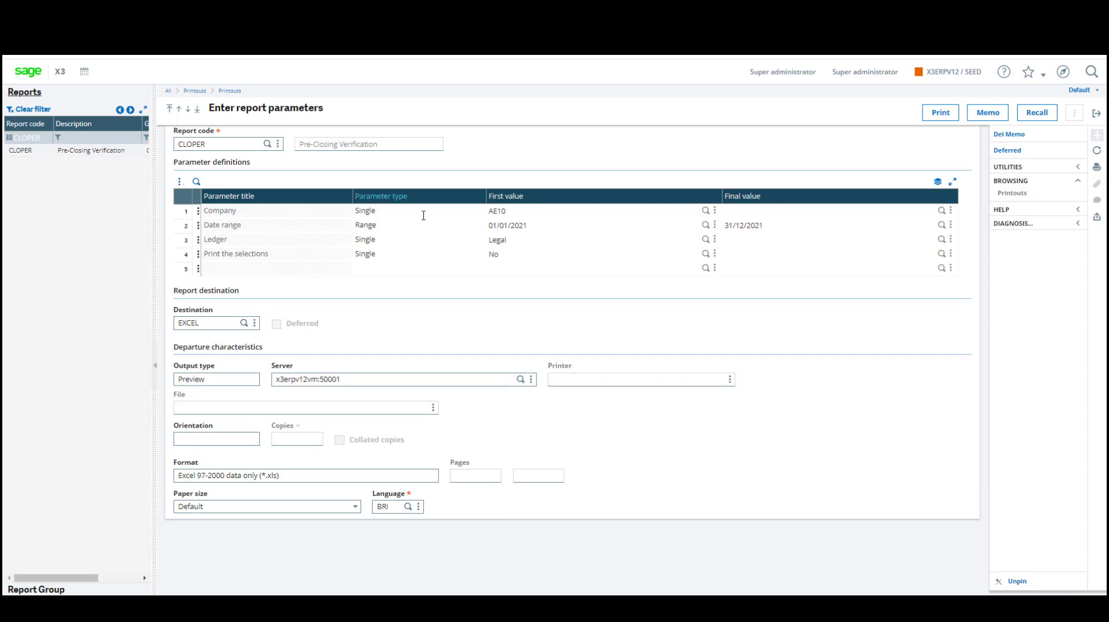
pyautogui.moveTo(498, 309)
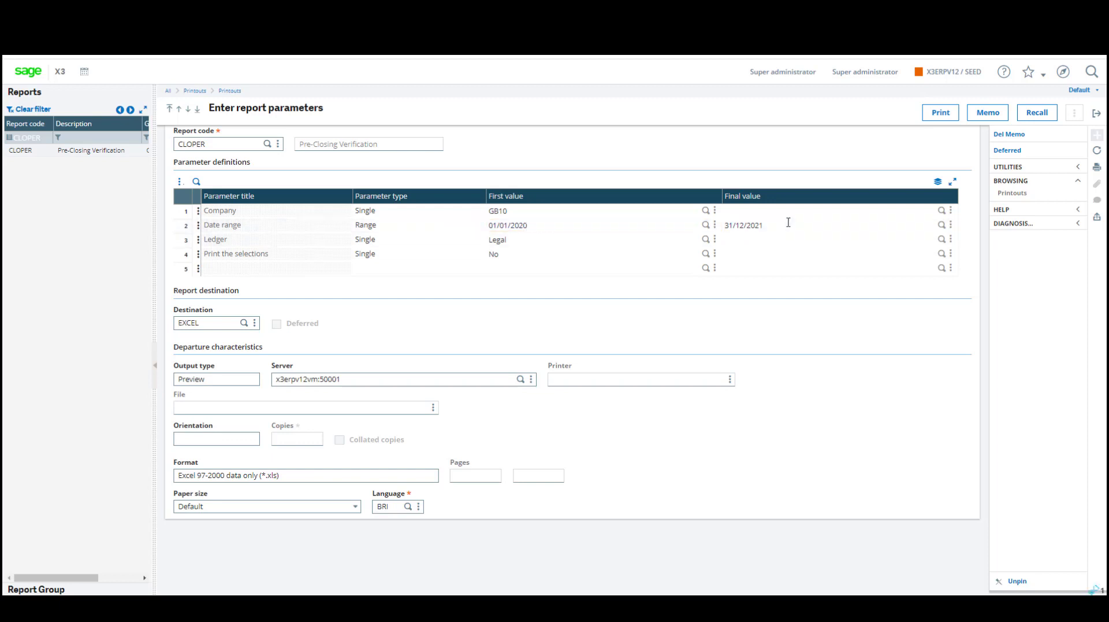
# Set end date 31/12/2020 and print the selections: Yes, for company GB10
pyautogui.click(813, 224)
pyautogui.write('0')
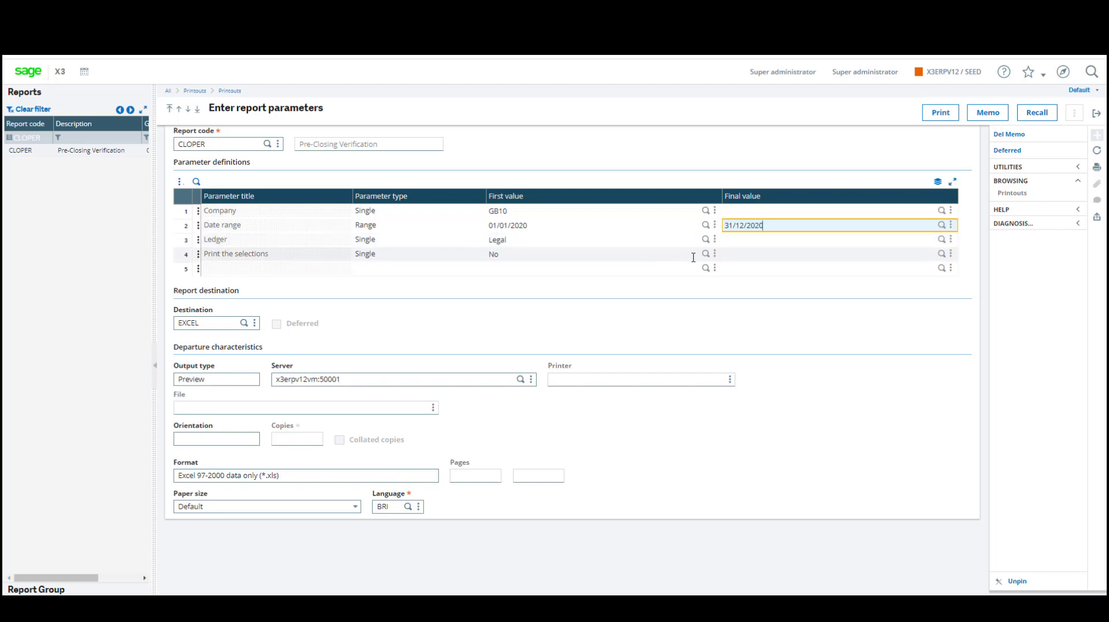
pyautogui.click(706, 253)
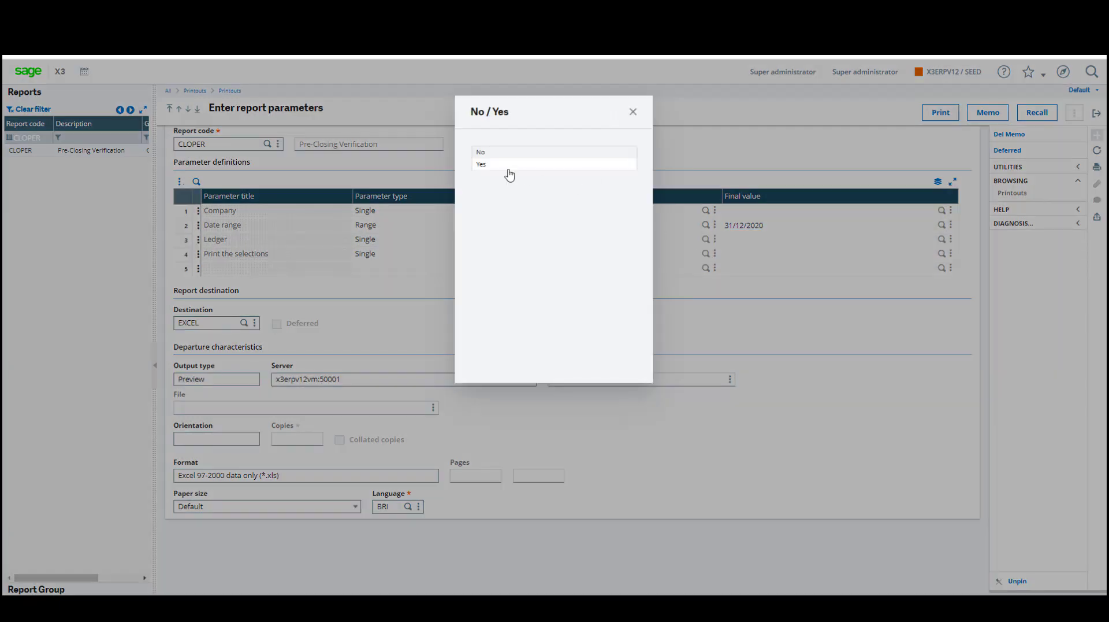
pyautogui.click(482, 164)
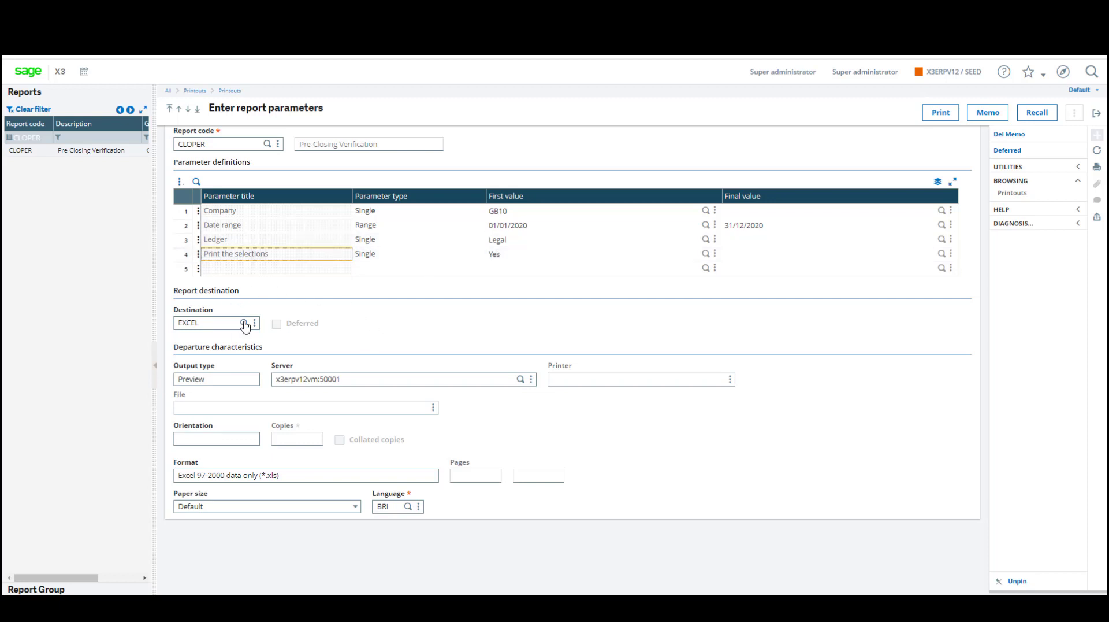
# Set destination PREVISU (PDF) and print the CLOPER report as a trace log
pyautogui.click(245, 324)
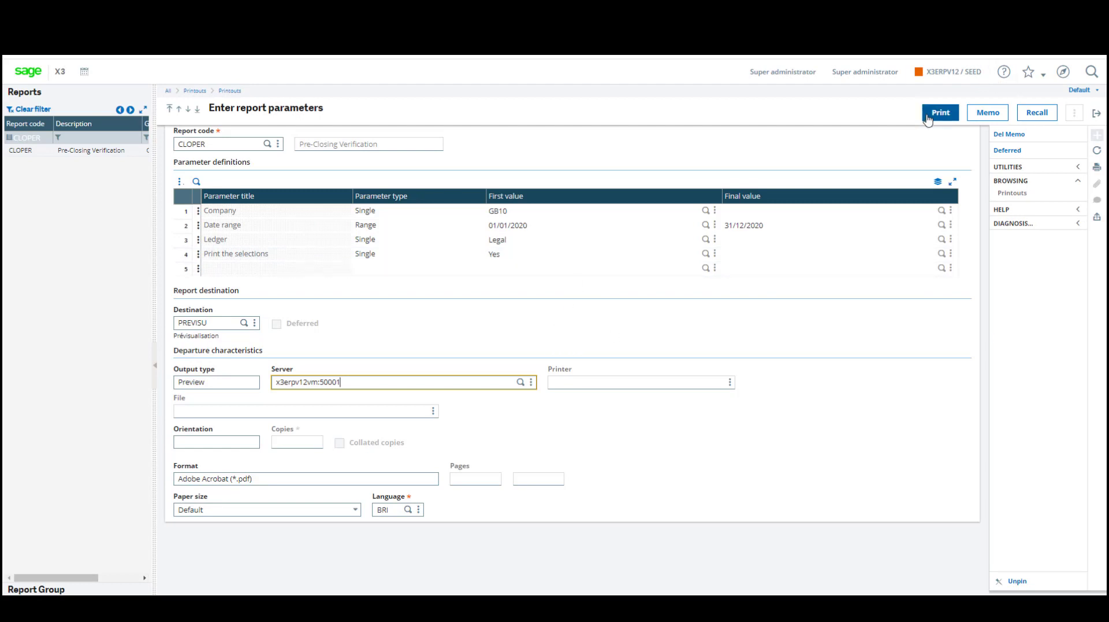
pyautogui.click(940, 113)
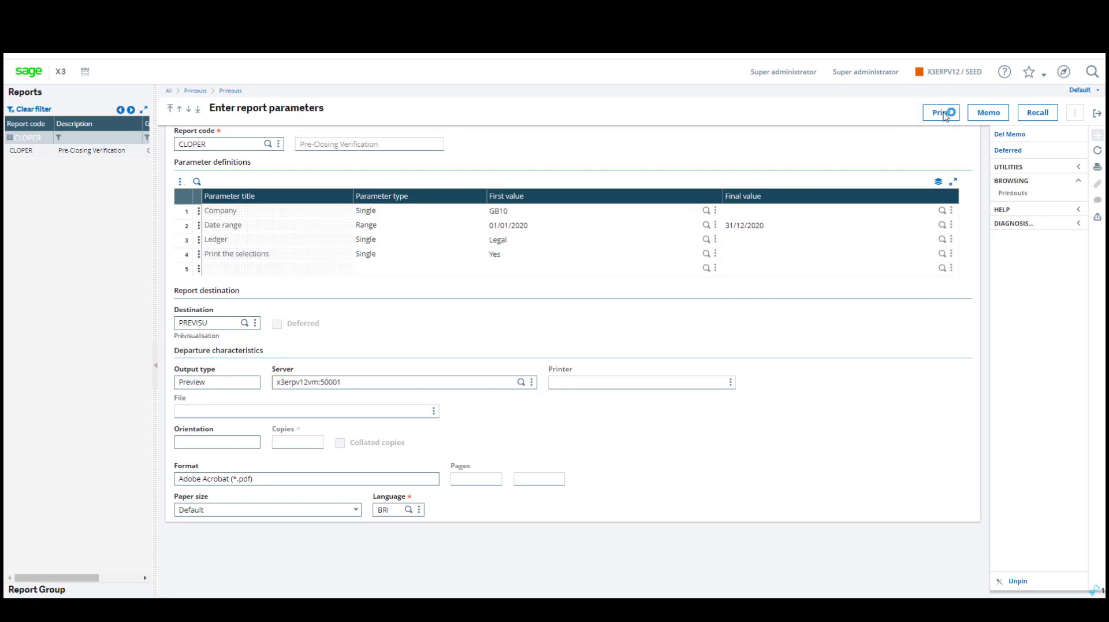
pyautogui.click(941, 111)
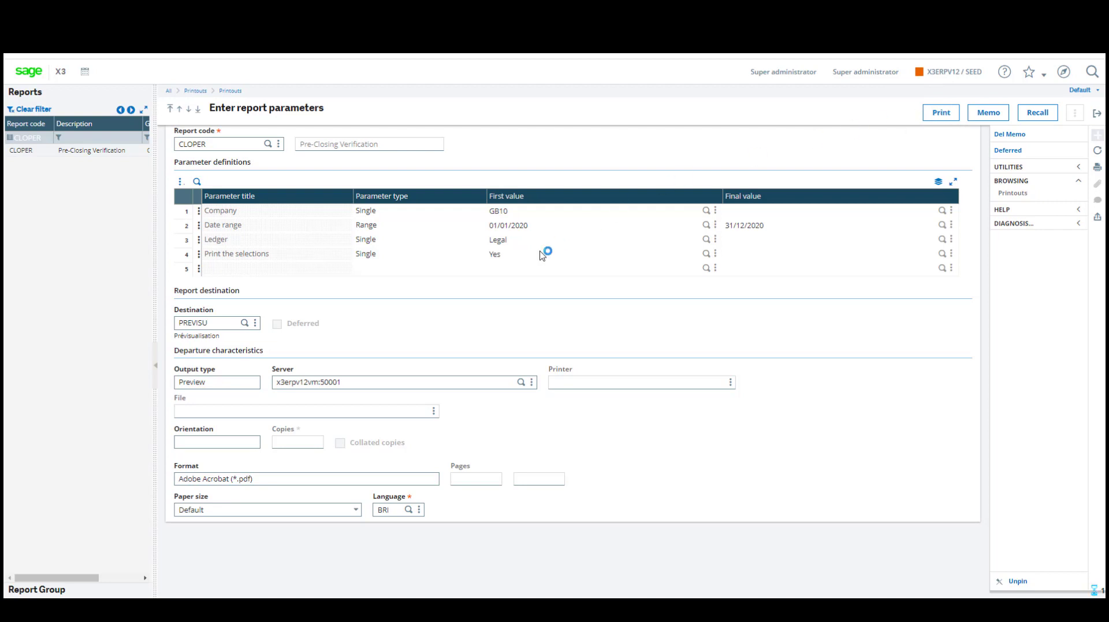
pyautogui.click(940, 112)
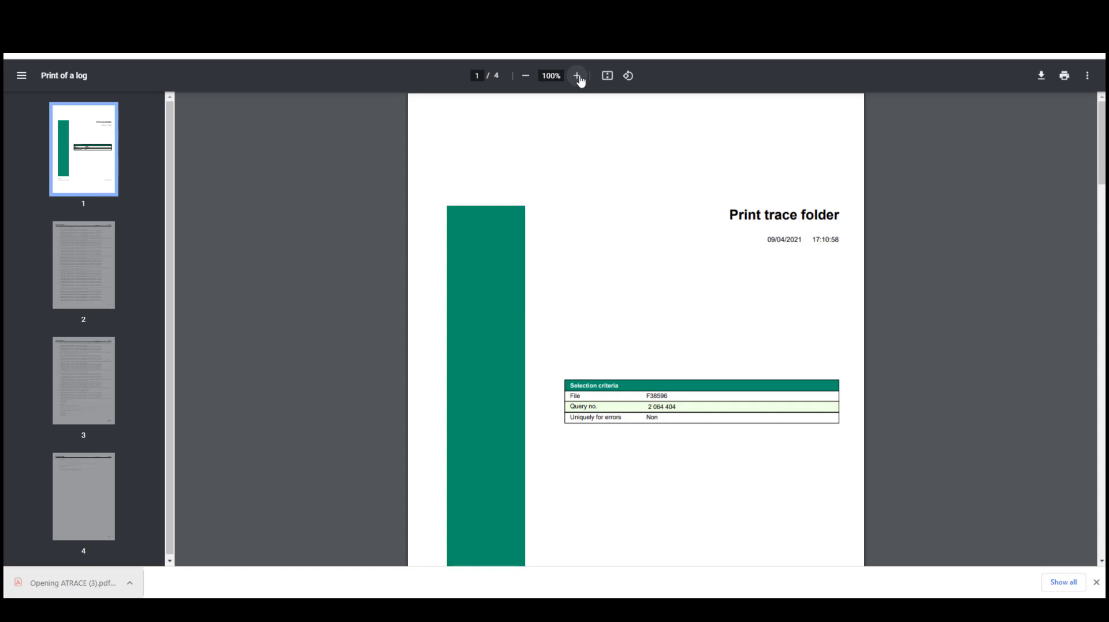
# Zoom the trace log to 150% and scroll down to page 2
pyautogui.click(577, 76)
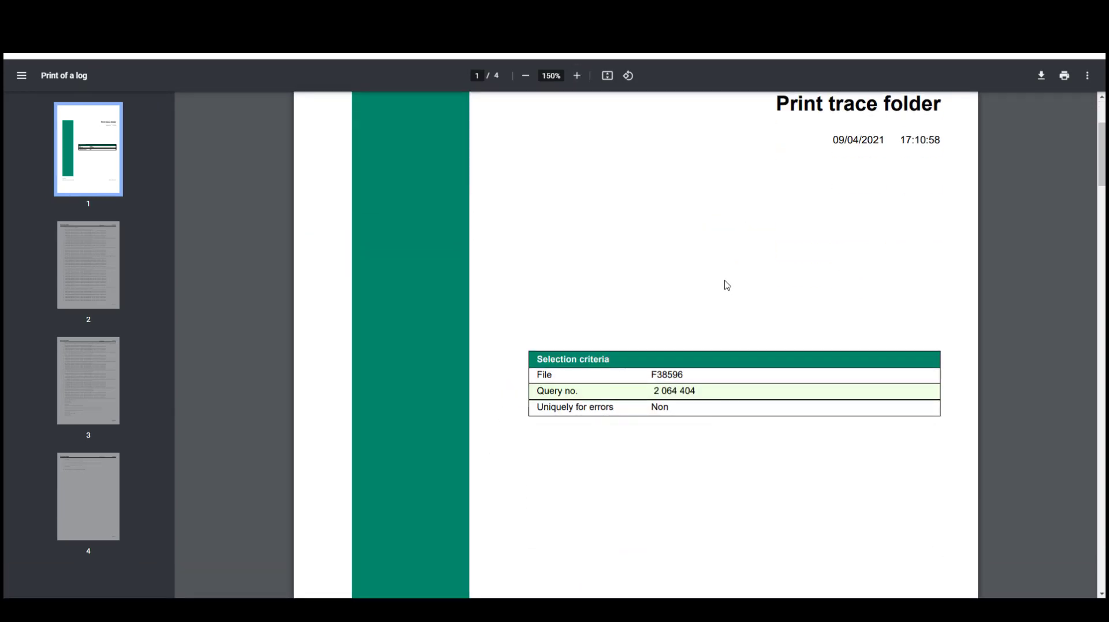
pyautogui.moveTo(736, 280)
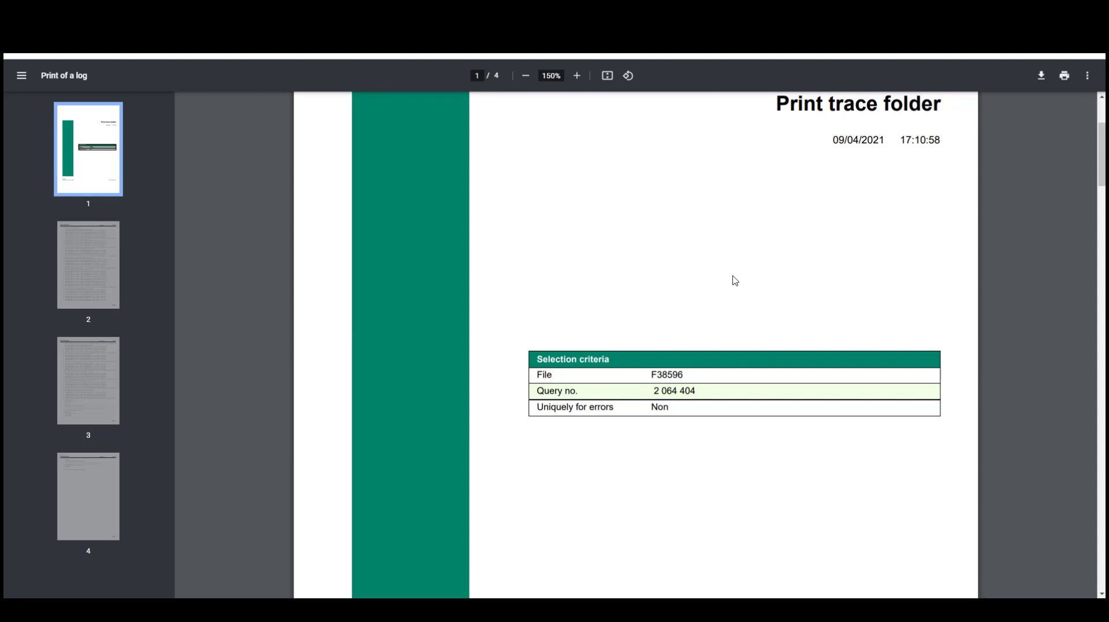
pyautogui.moveTo(730, 389)
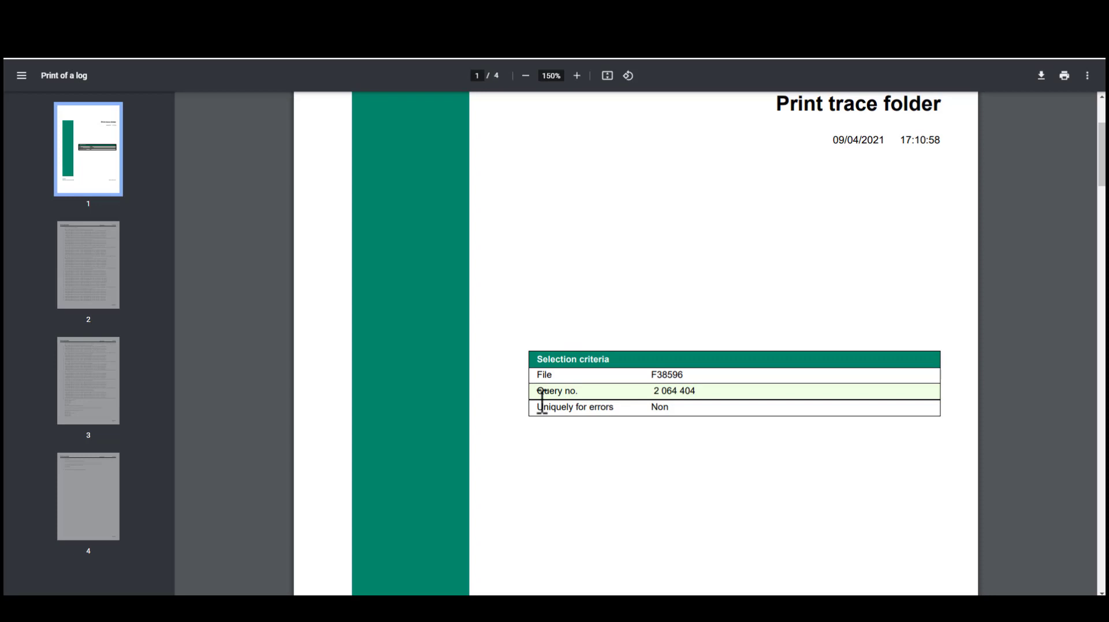
pyautogui.scroll(-3)
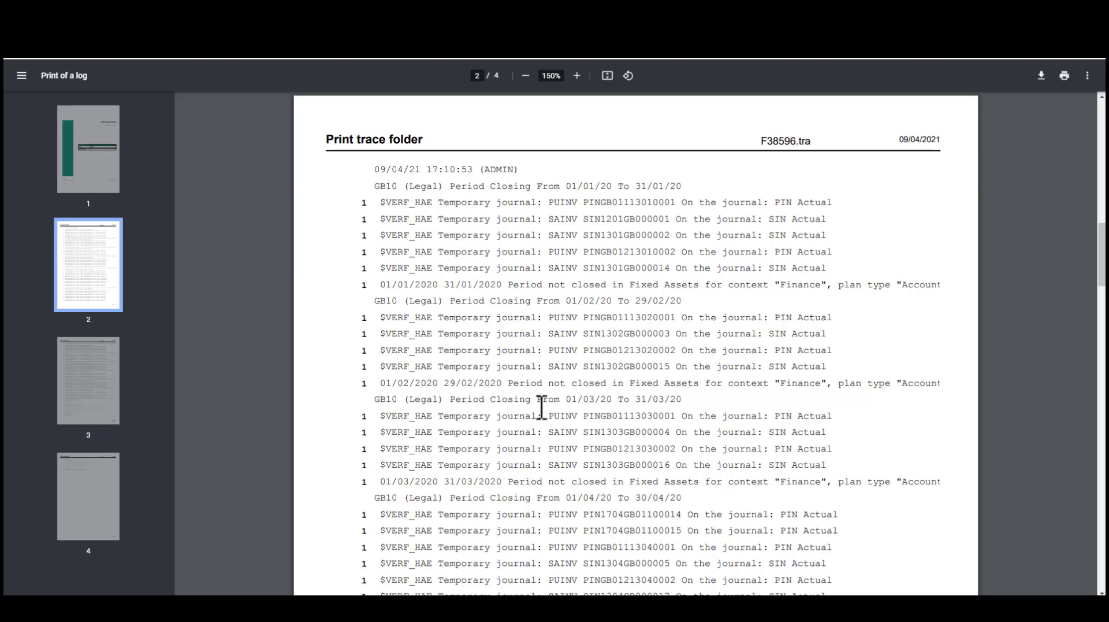
# Zoom page 2 to 200% to read the GB10 journal and period anomalies
pyautogui.click(576, 76)
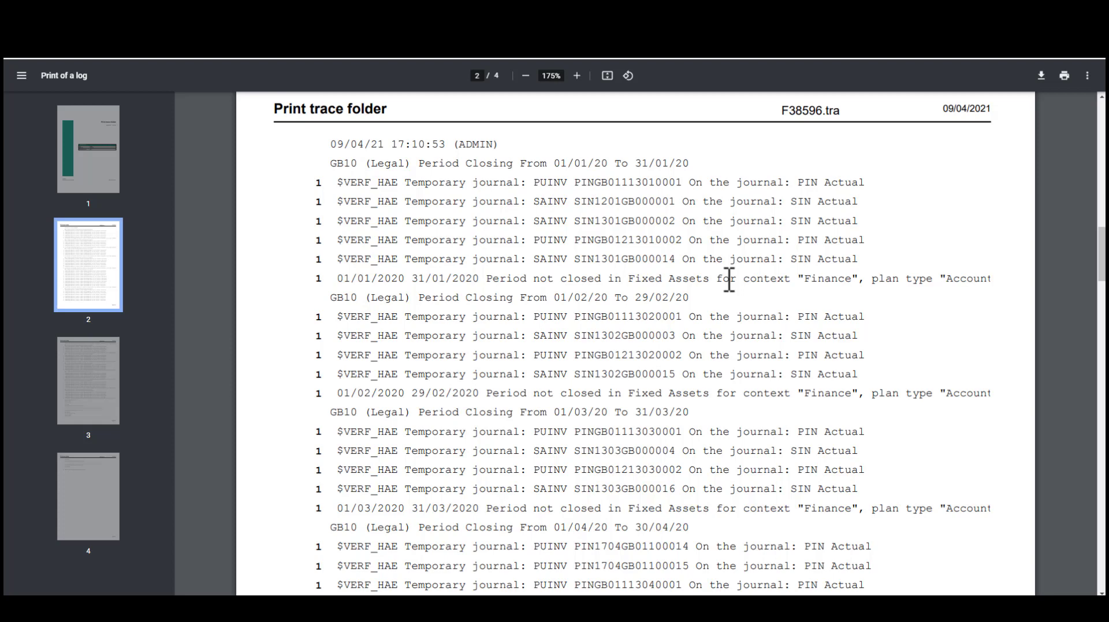
pyautogui.click(576, 75)
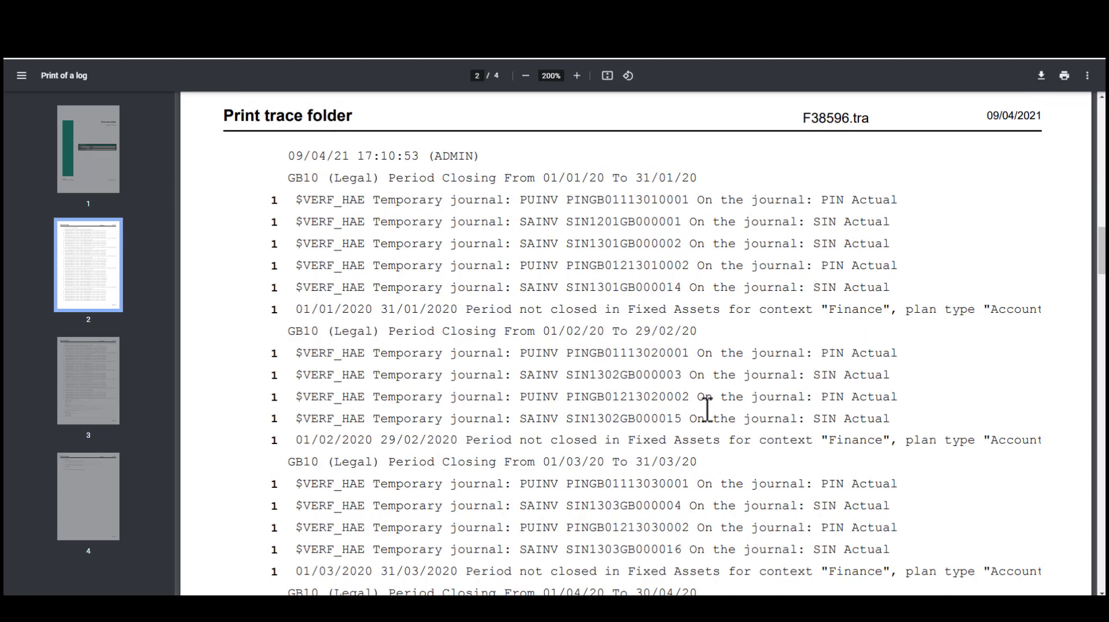
pyautogui.moveTo(702, 412)
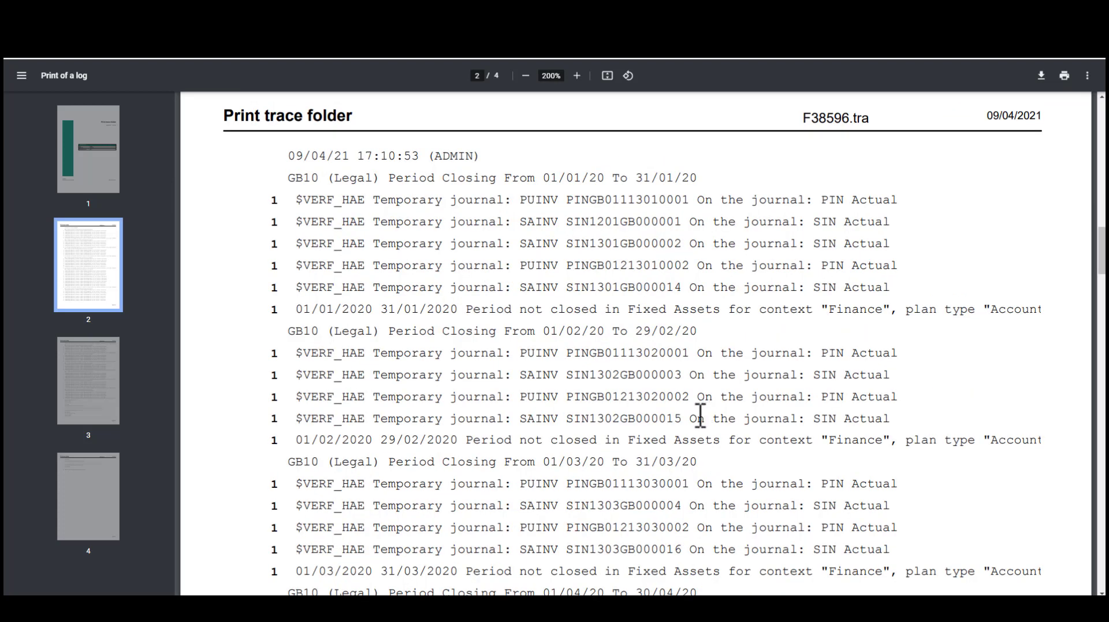